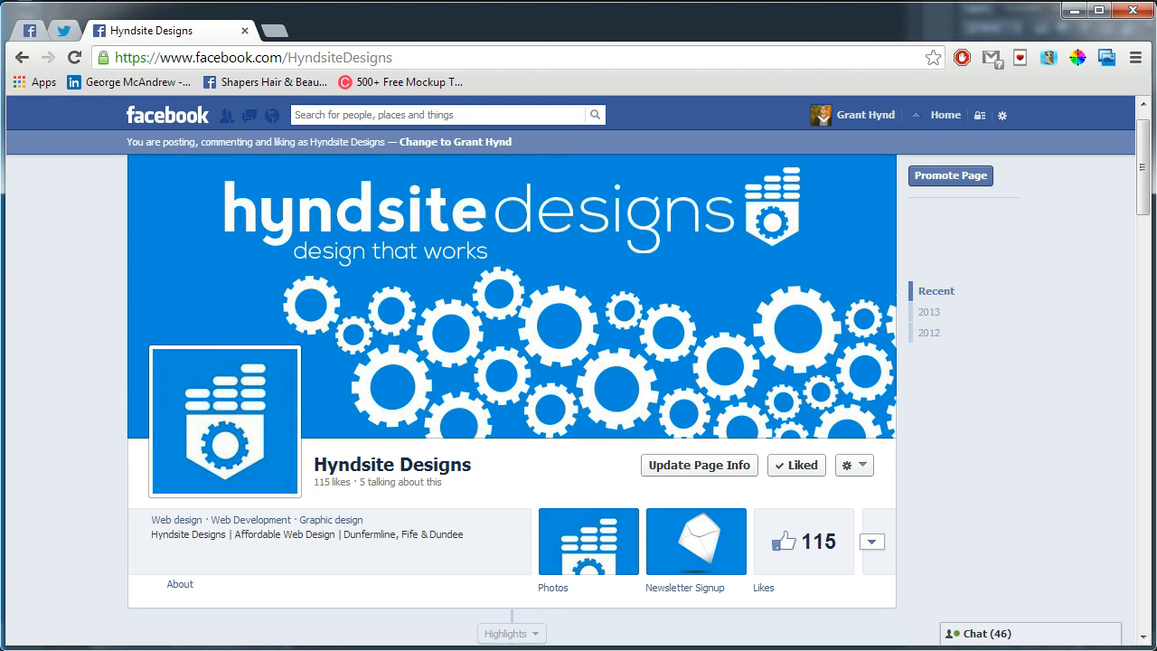
- Search Facebook for 'yout' and pick the Youtube Tab app from the results
{"action": "left_click", "coordinate": [434, 116]}
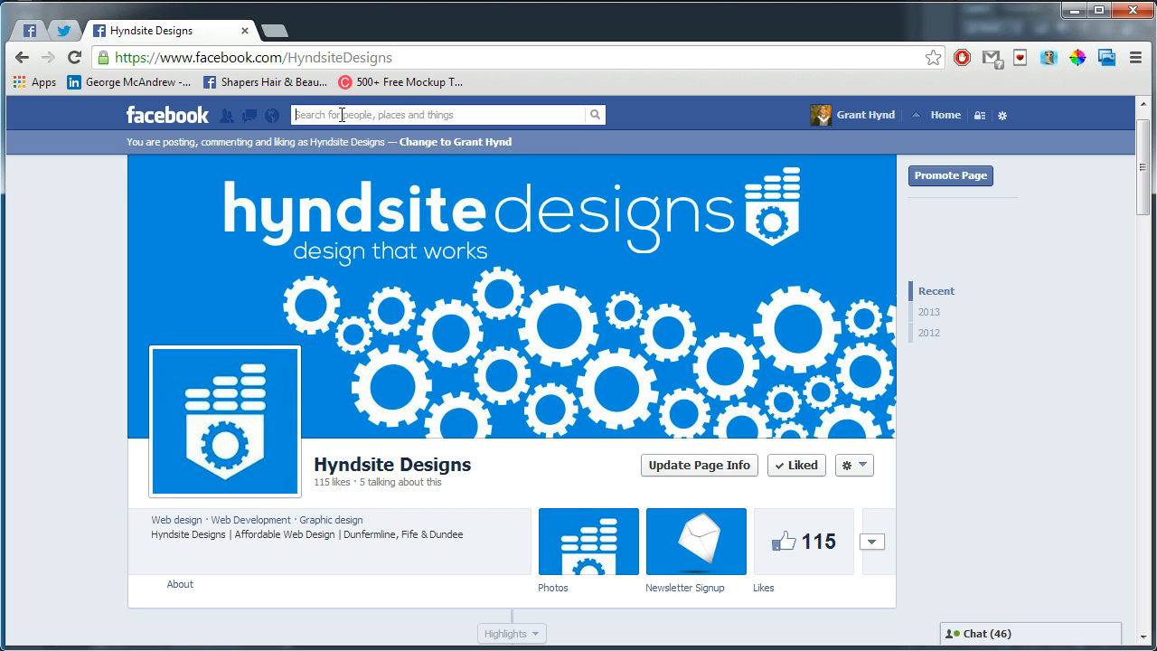
{"action": "type", "text": "yout"}
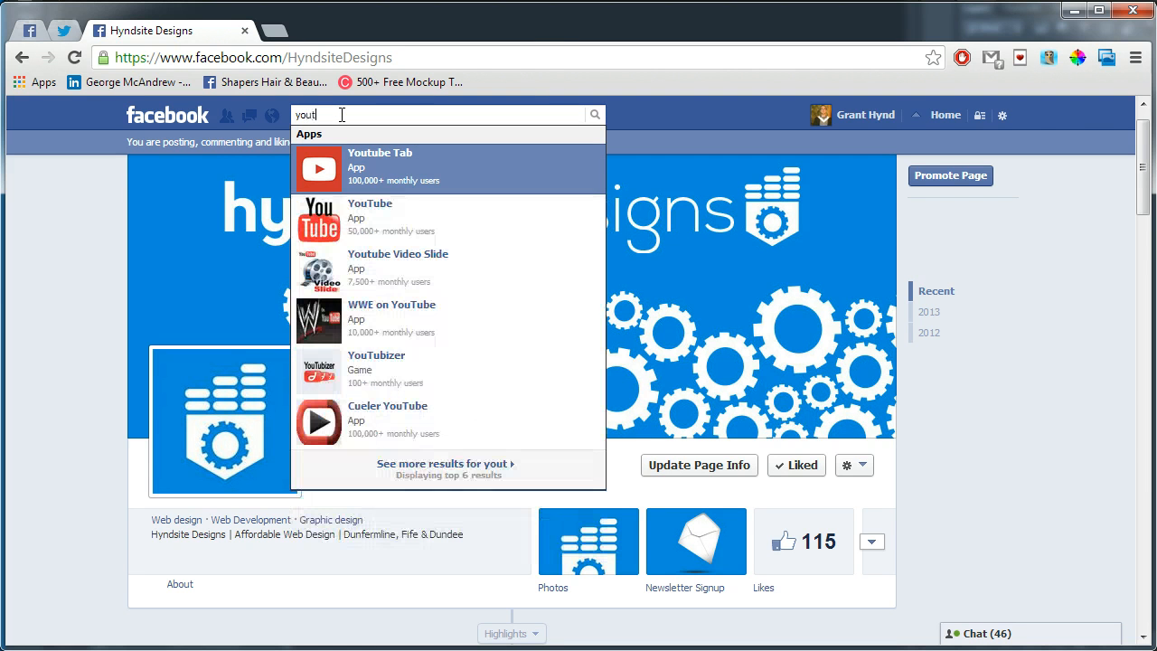
{"action": "left_click", "coordinate": [380, 166]}
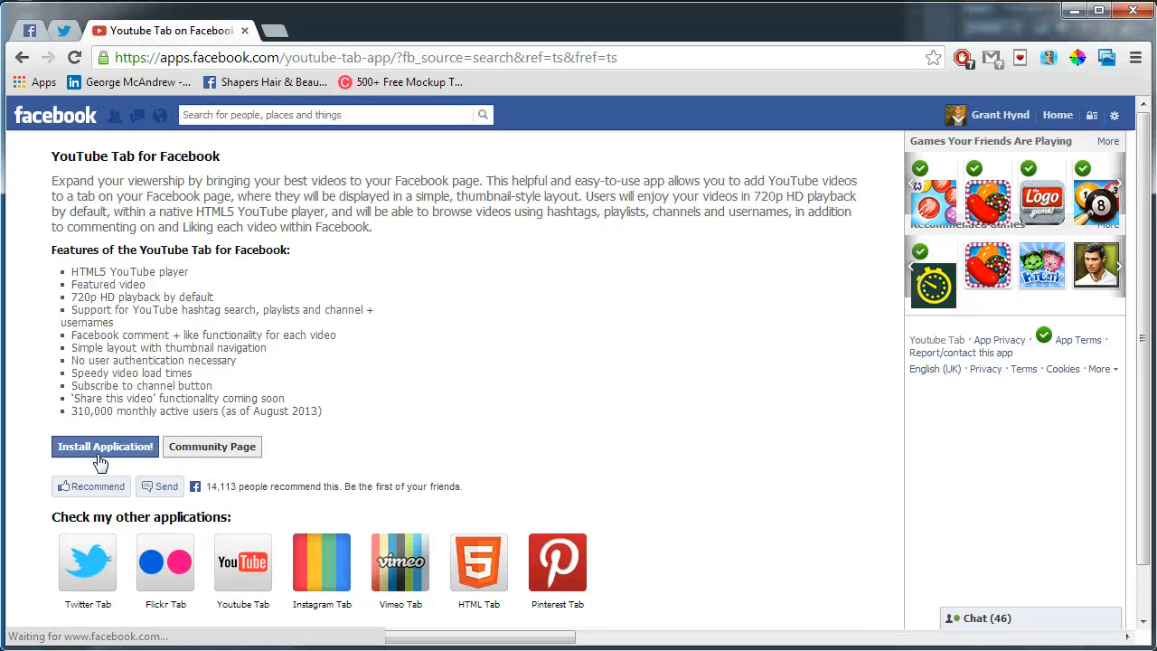
- Install the Youtube Tab app onto the Hyndsite Designs page via Add Page Tab
{"action": "left_click", "coordinate": [105, 447]}
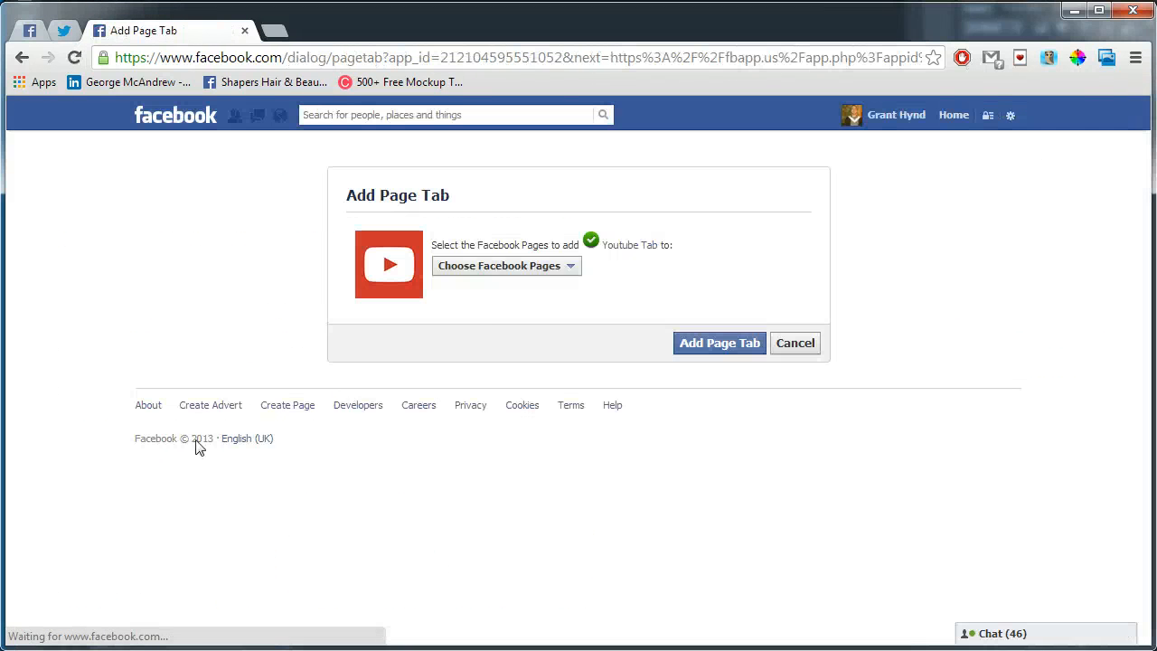
{"action": "left_click", "coordinate": [505, 264]}
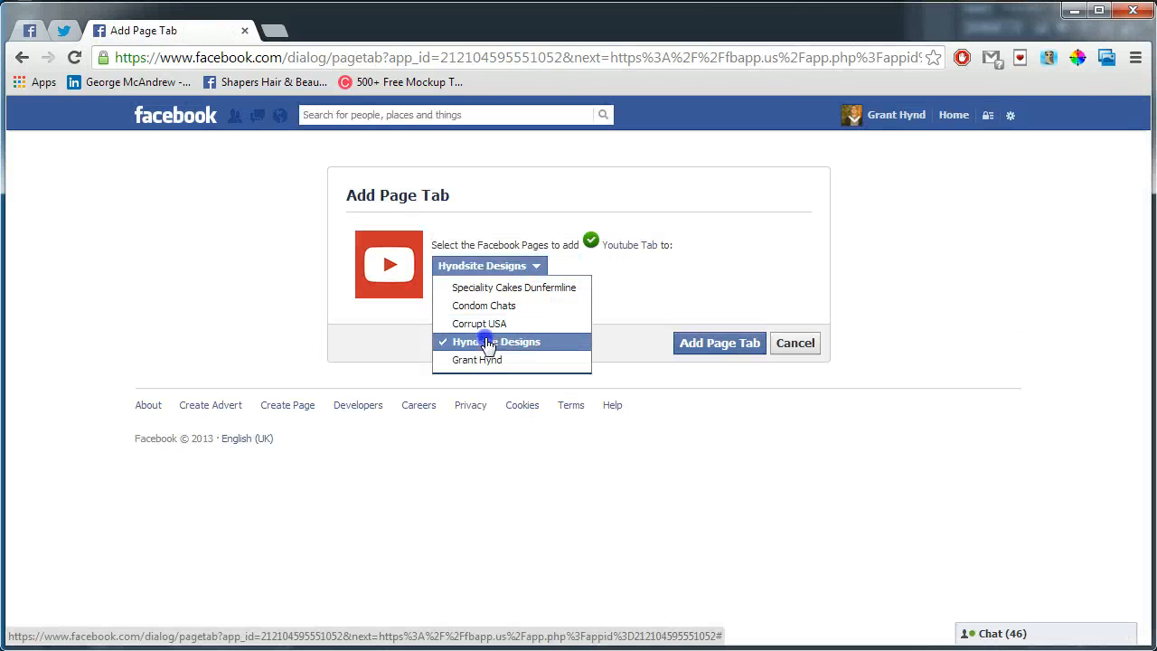
{"action": "left_click", "coordinate": [720, 344]}
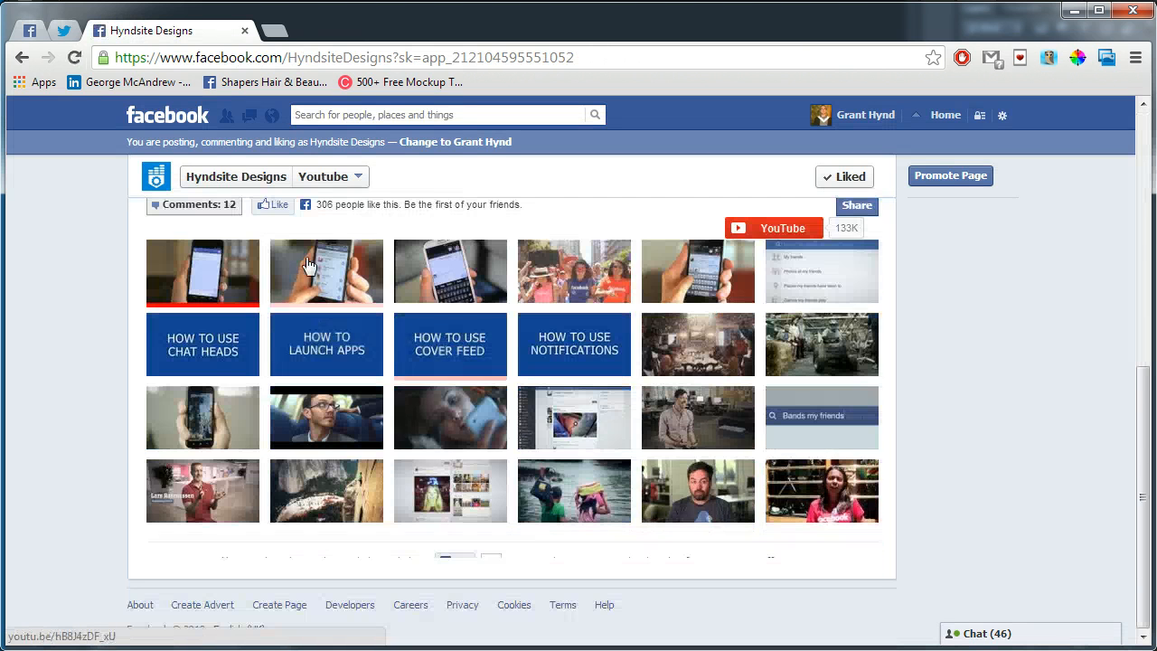
- In the Administrator Panel, set the Youtube account name to HyndsiteDesigns and save
{"action": "left_click", "coordinate": [326, 271]}
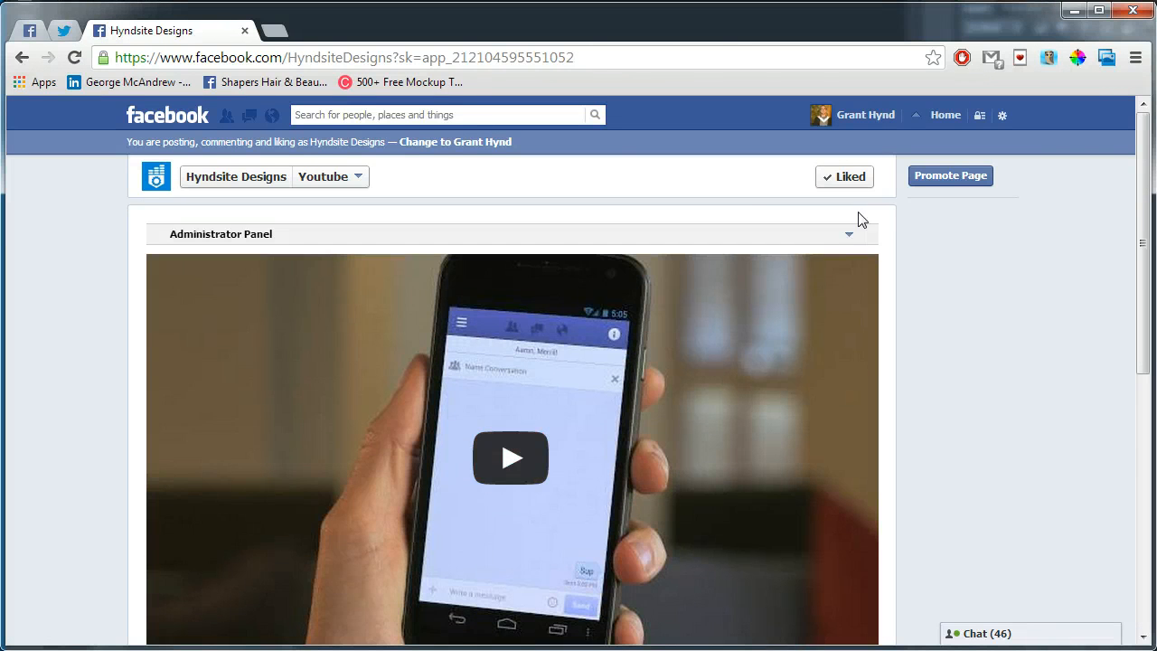
{"action": "left_click", "coordinate": [848, 233]}
{"action": "type", "text": "HyndsiteDesig"}
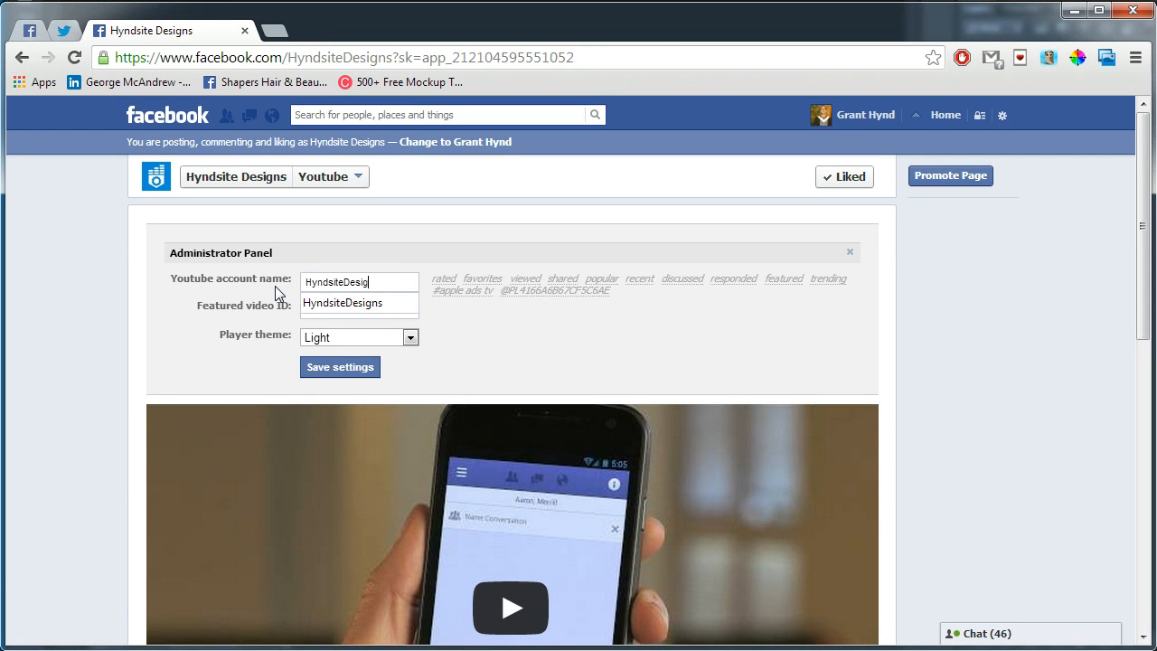
{"action": "left_click", "coordinate": [340, 365]}
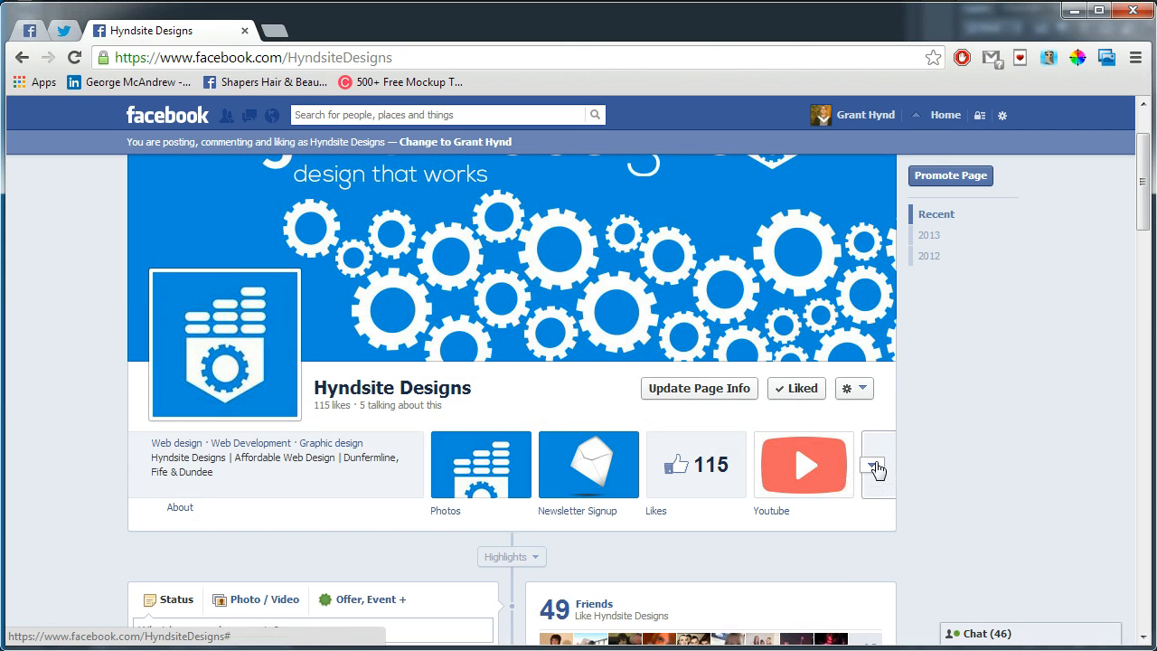
- Expand the page's app tabs and choose Edit Settings for the Youtube tab
{"action": "left_click", "coordinate": [875, 467]}
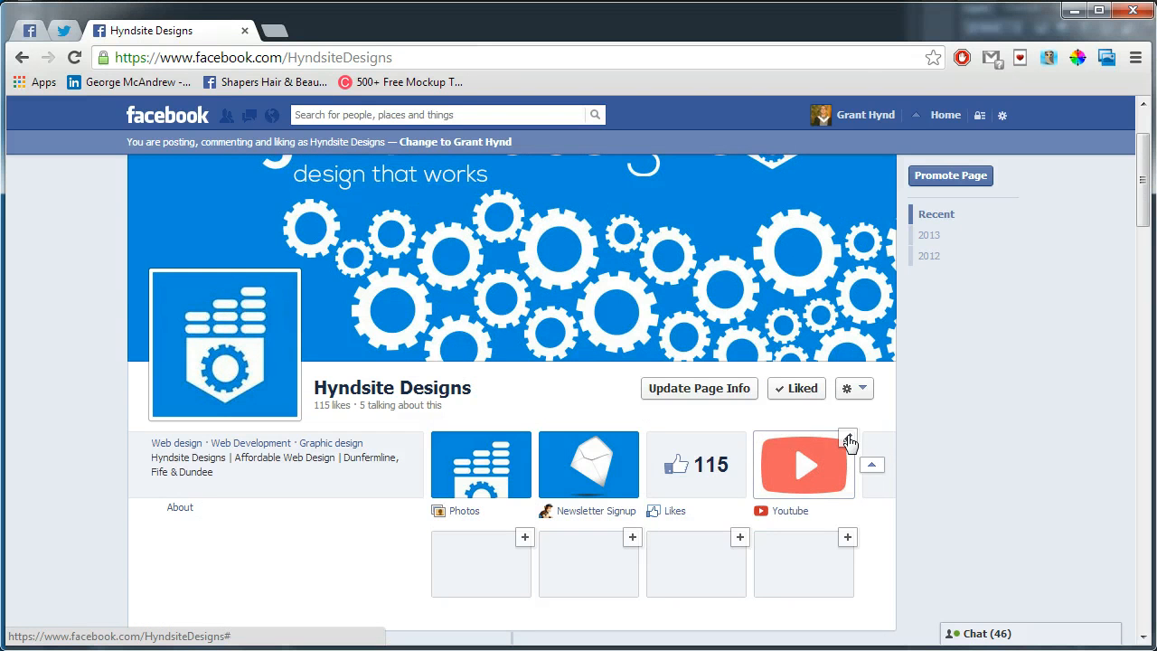
{"action": "left_click", "coordinate": [848, 440]}
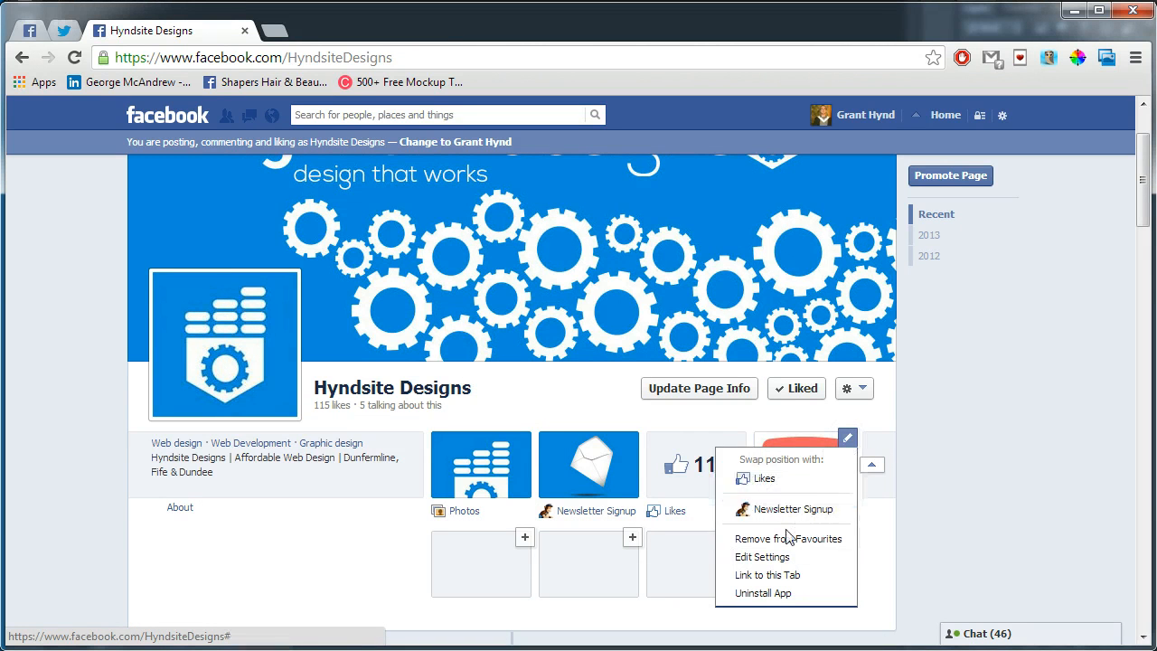
{"action": "left_click", "coordinate": [763, 557]}
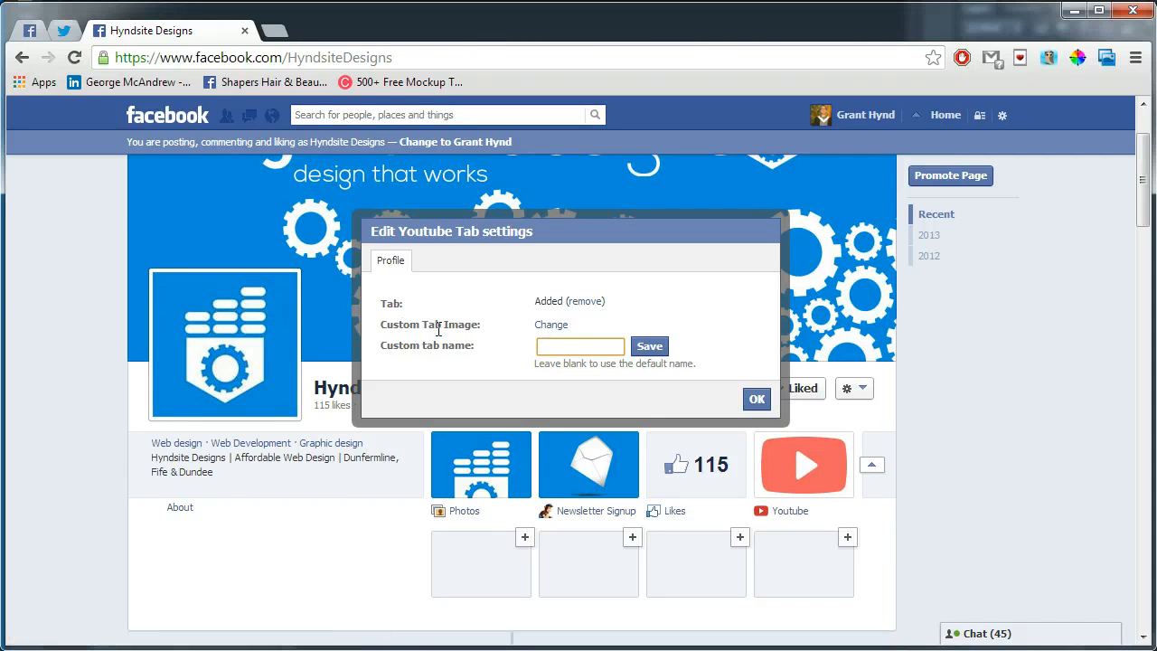
- Choose Change next to Custom Tab Image to reach the Upload Page Tab Image dialog
{"action": "left_click", "coordinate": [550, 326]}
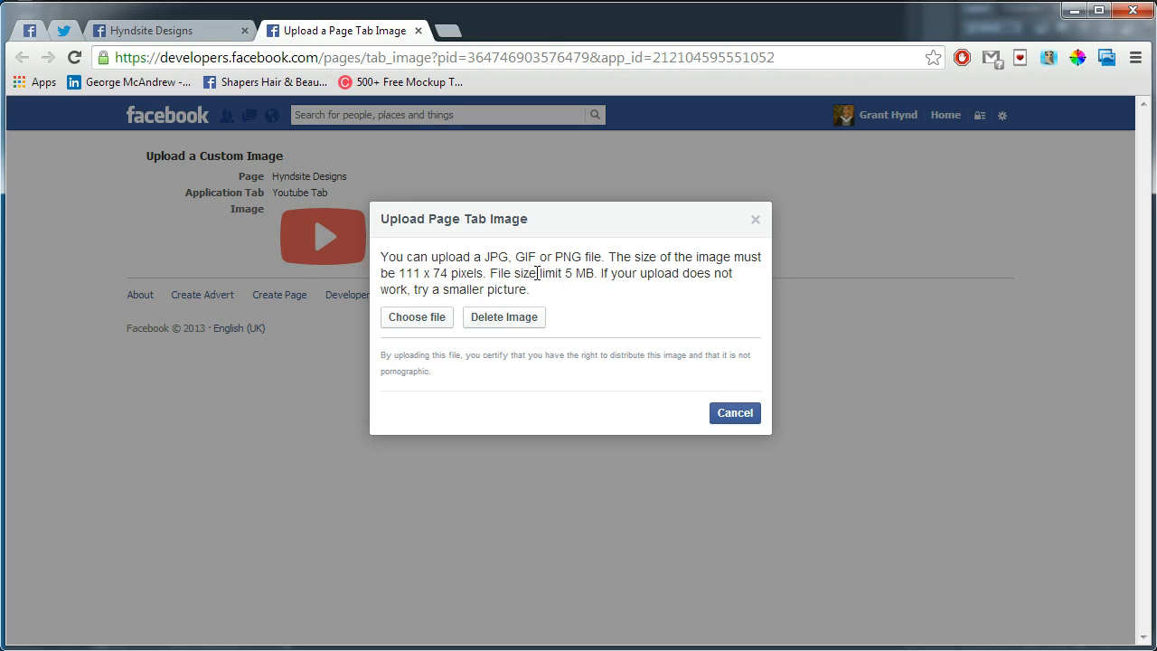
{"action": "mouse_move", "coordinate": [734, 412]}
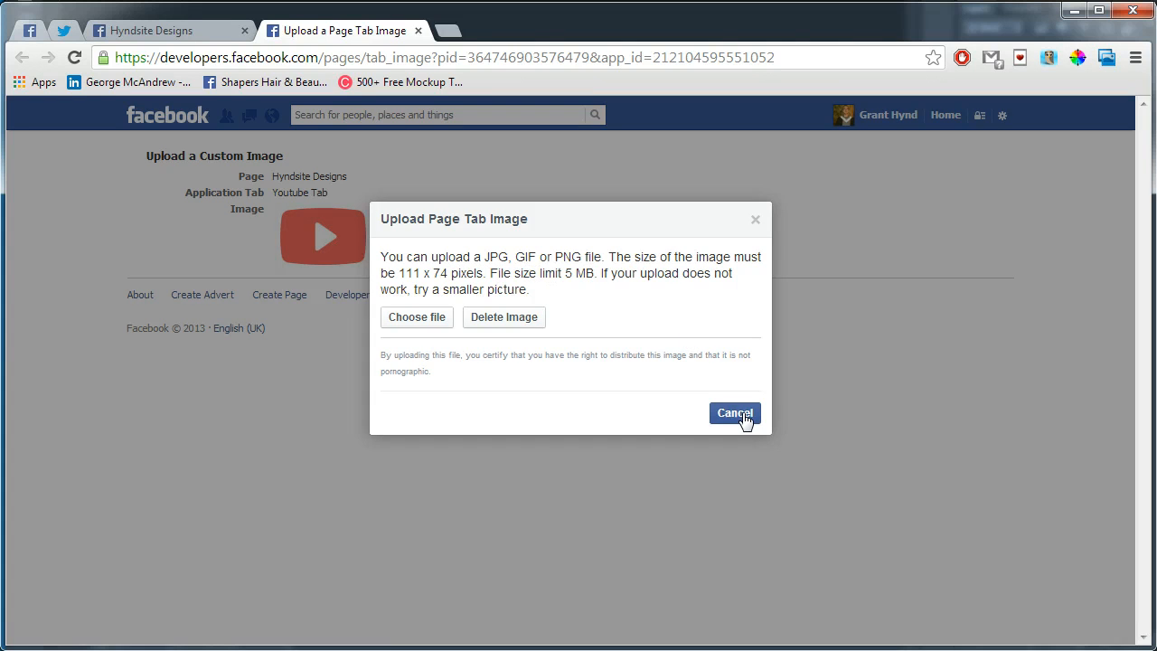